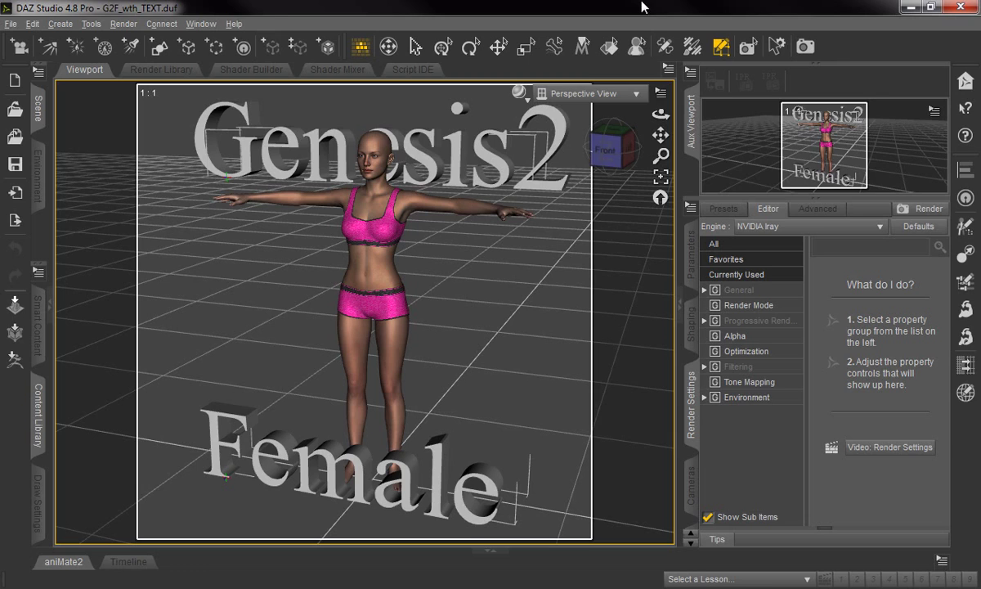
mouse_move(642, 239)
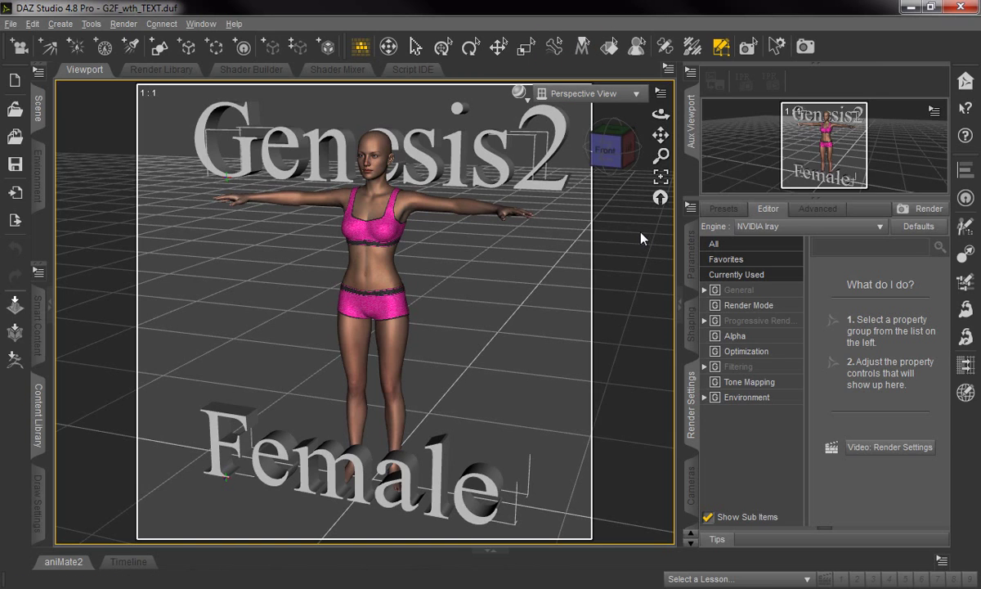
mouse_move(614, 259)
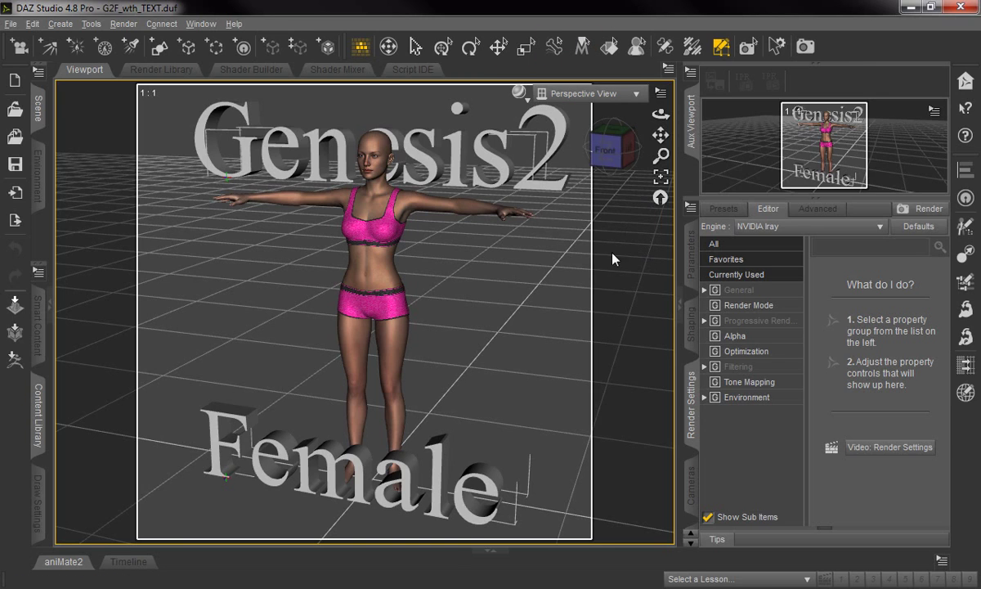
mouse_move(585, 227)
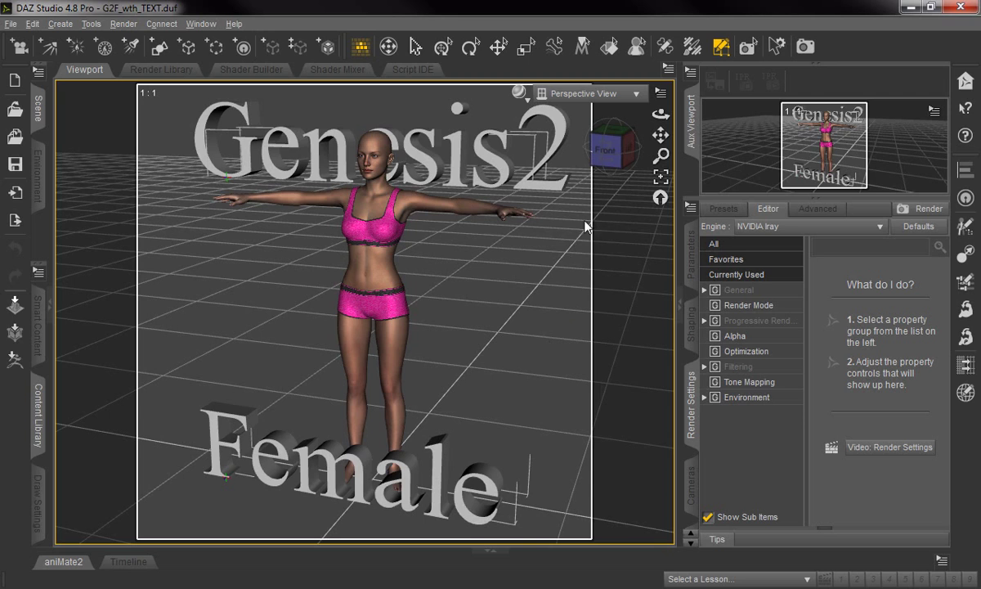
mouse_move(319, 161)
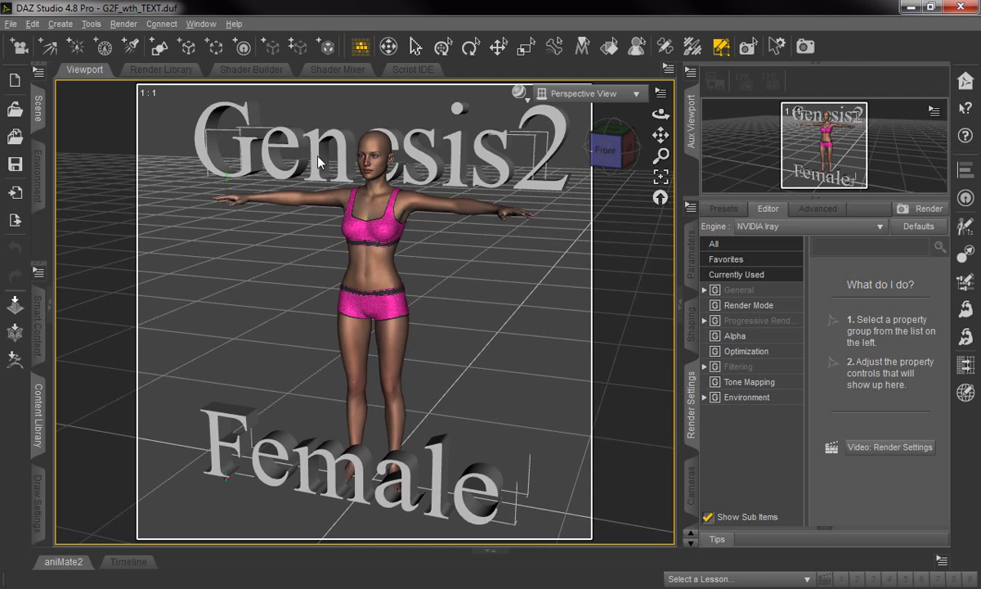
Apply the '2 Right, 1 Left' viewport layout from the Window menu.
left_click(201, 23)
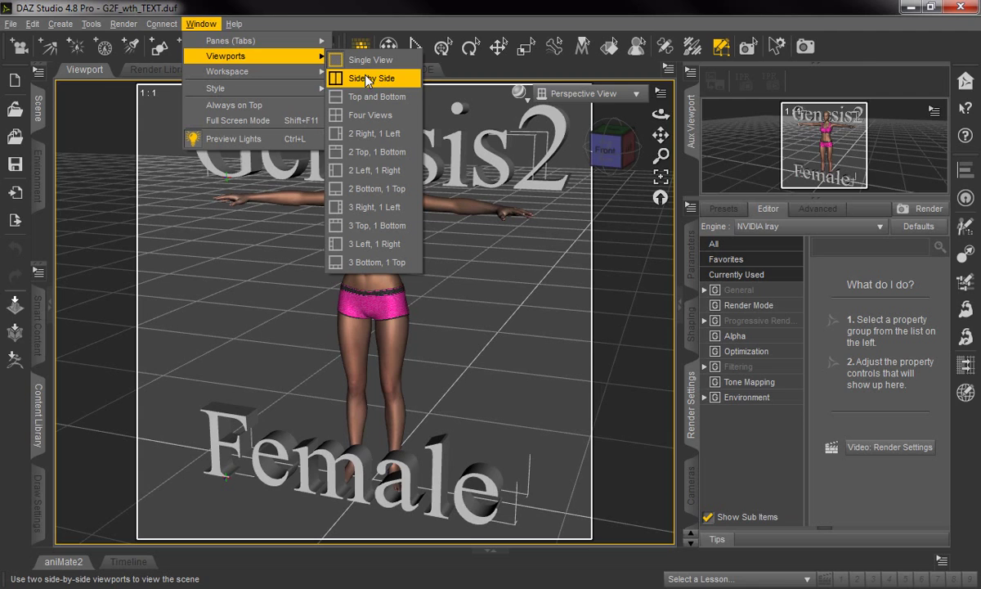
mouse_move(374, 243)
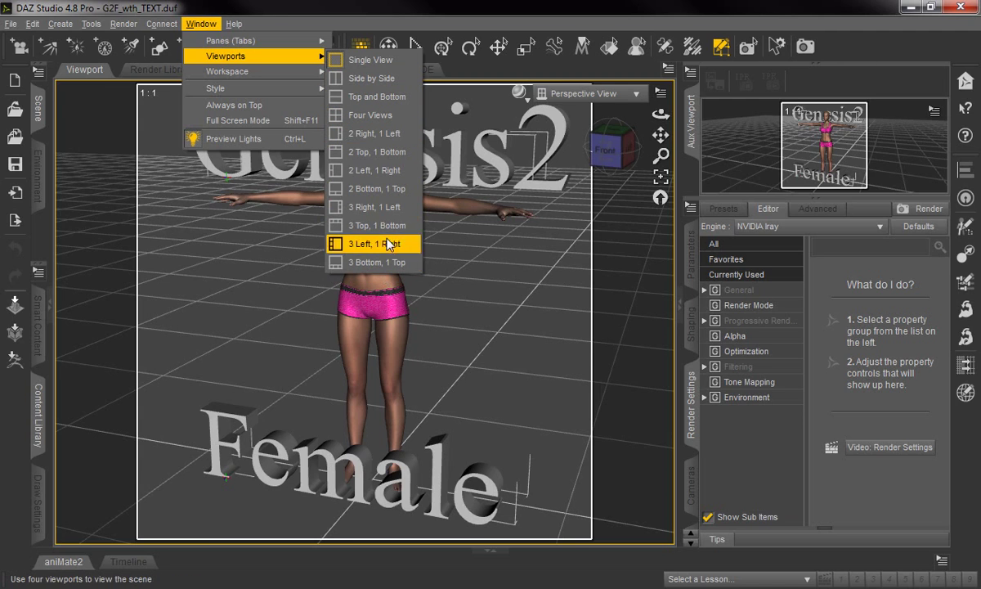
mouse_move(384, 134)
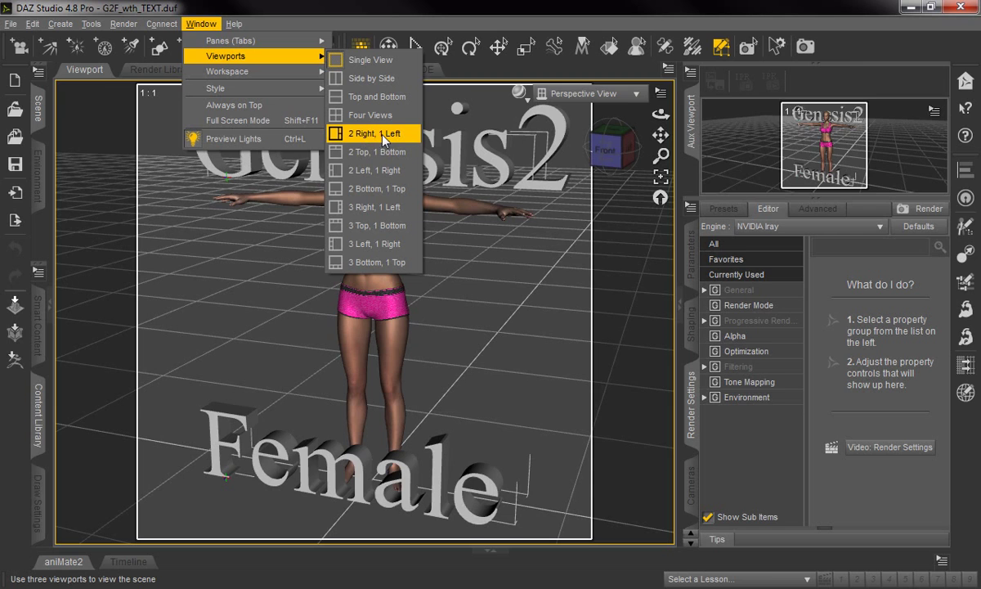
left_click(373, 134)
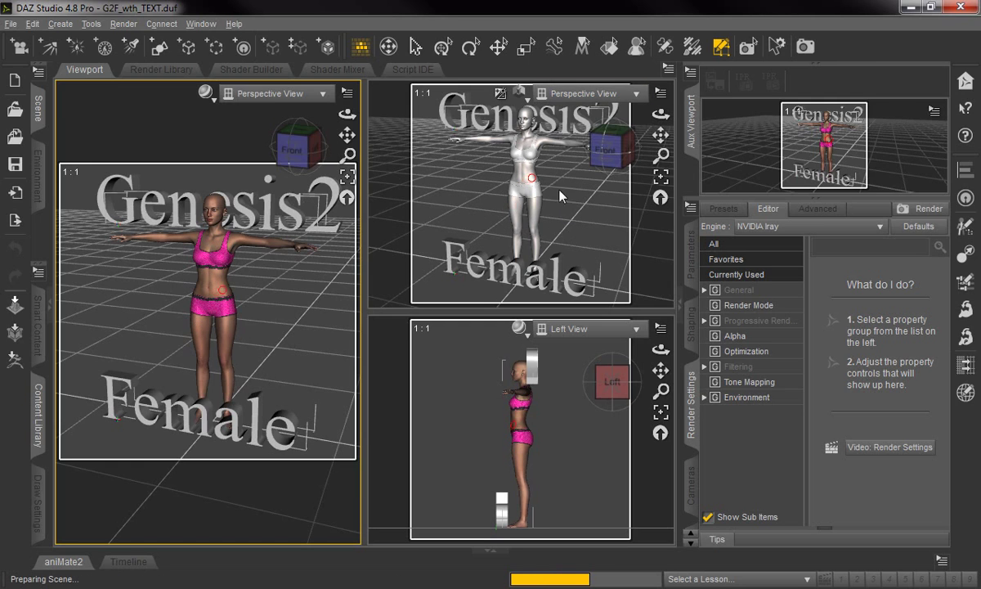
mouse_move(554, 207)
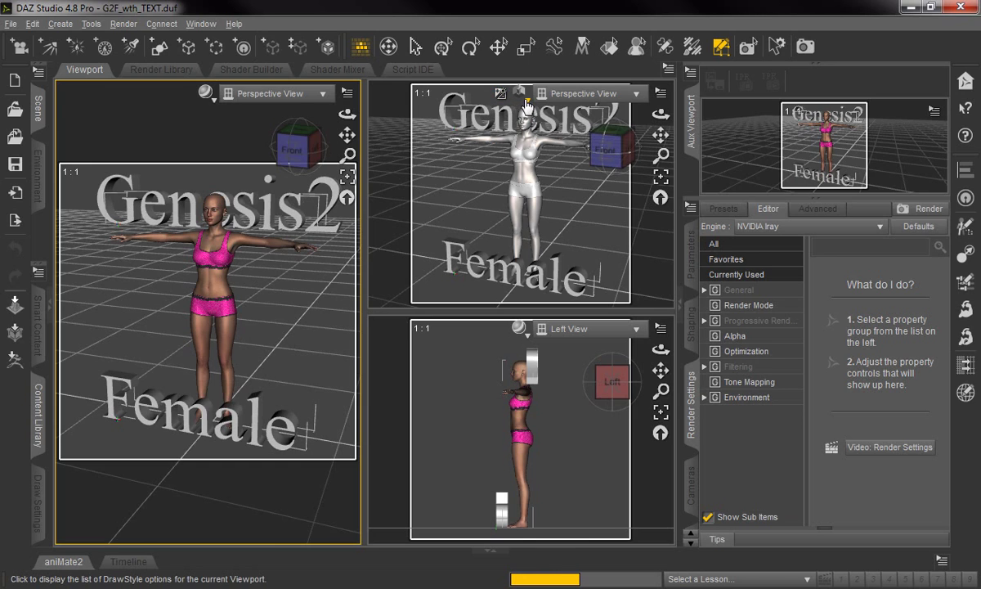
Cycle the upper-right view through Wire Bounding Box and wireframe, then set its draw style to NVIDIA Iray.
left_click(521, 93)
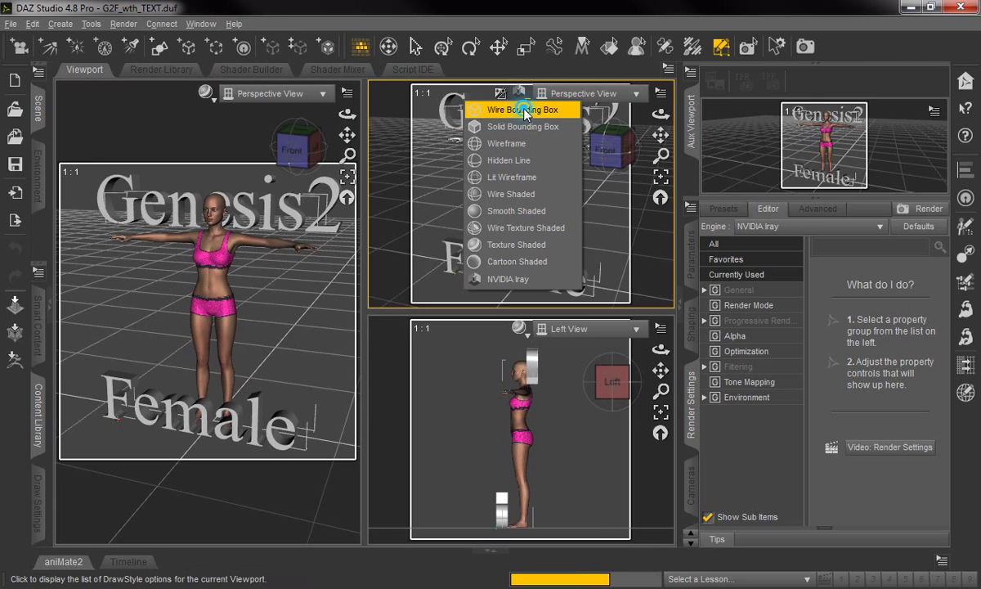
left_click(525, 108)
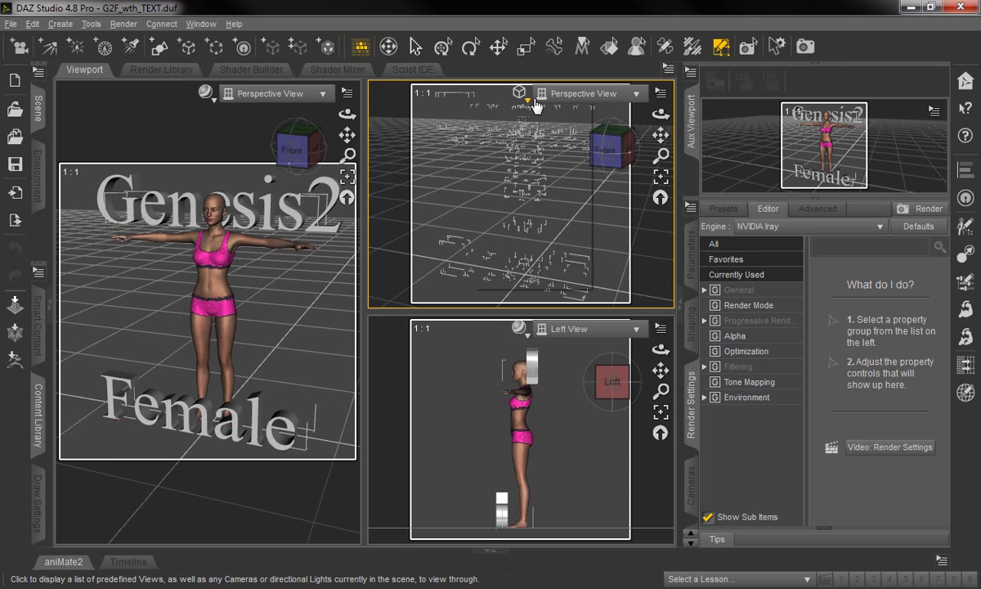
left_click(541, 92)
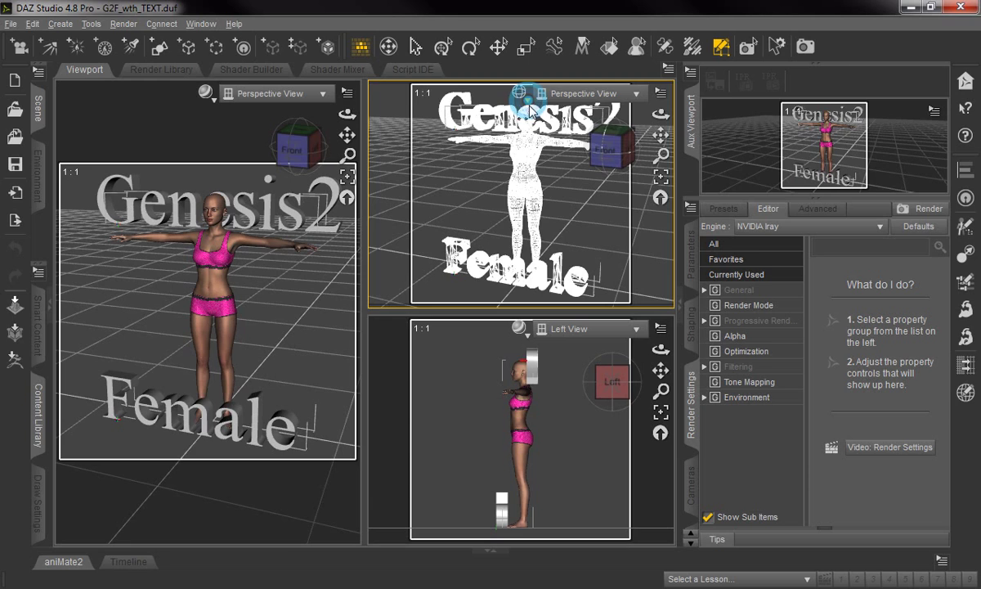
left_click(520, 93)
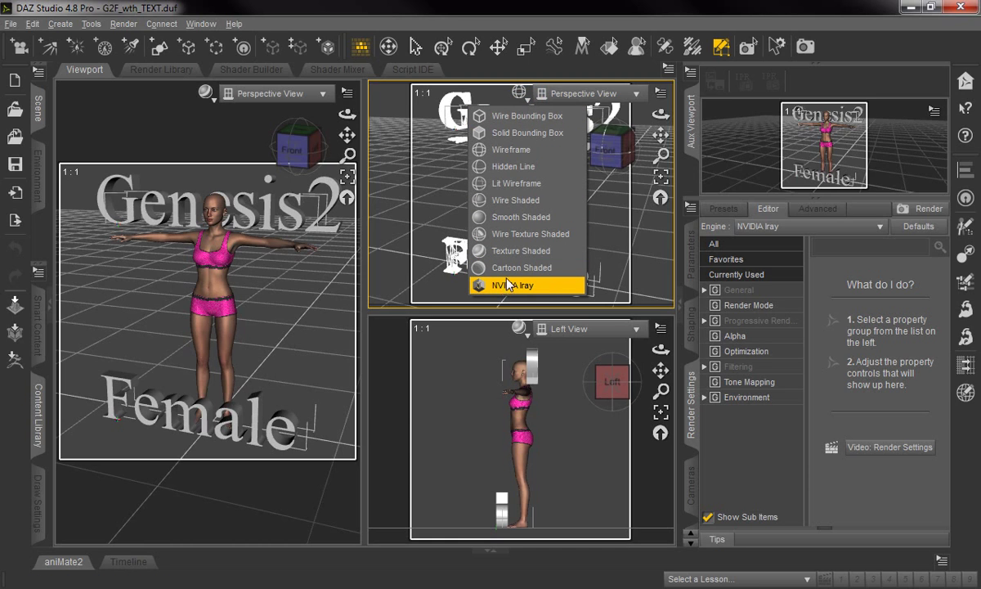
mouse_move(532, 285)
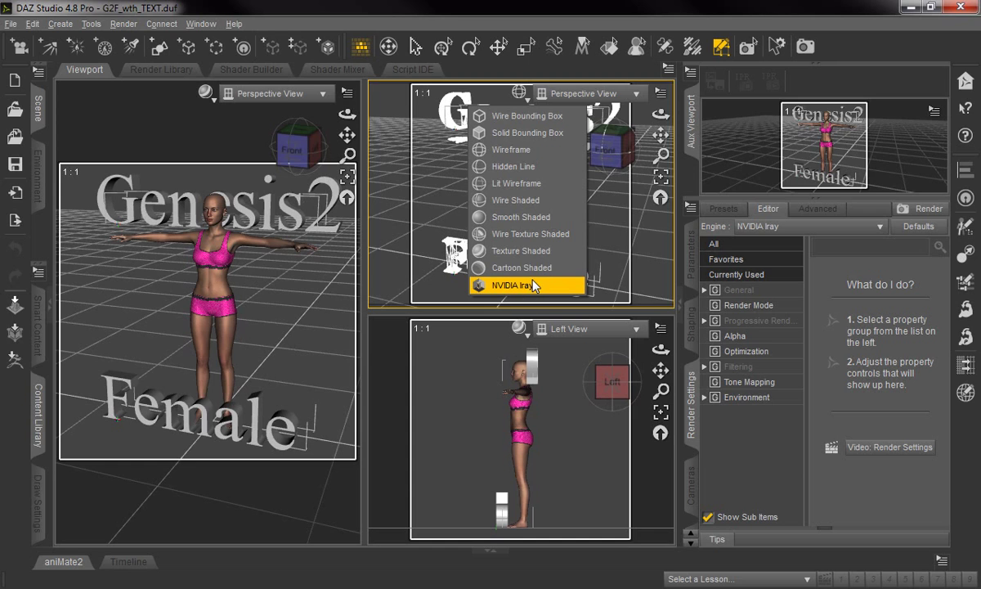
left_click(507, 285)
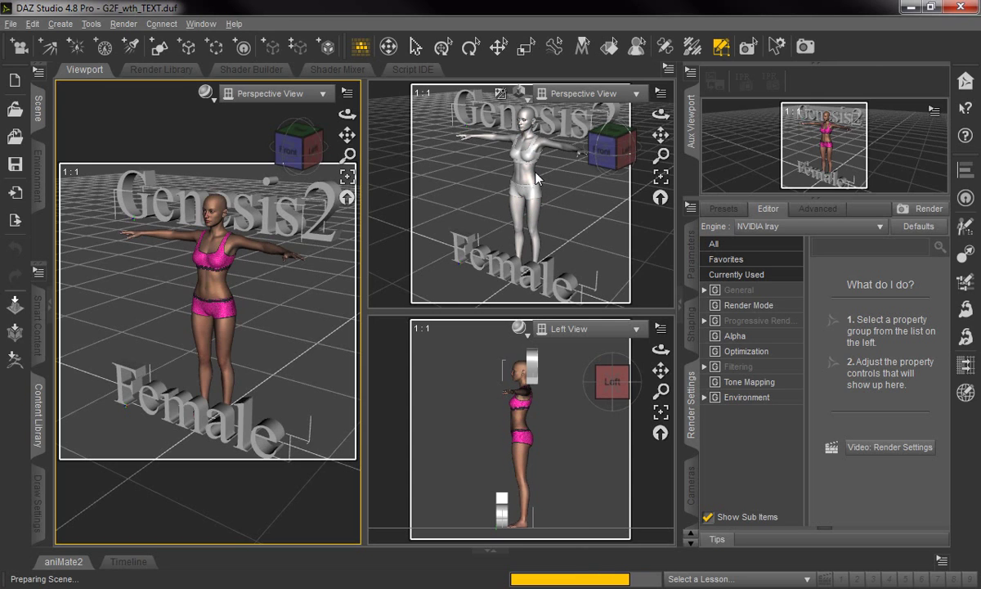
mouse_move(462, 192)
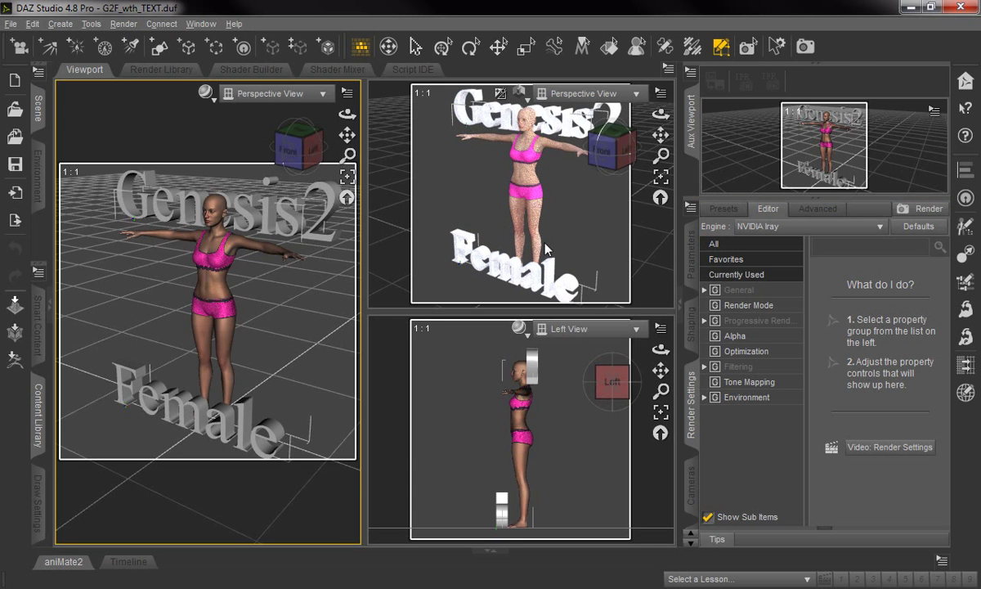
mouse_move(263, 282)
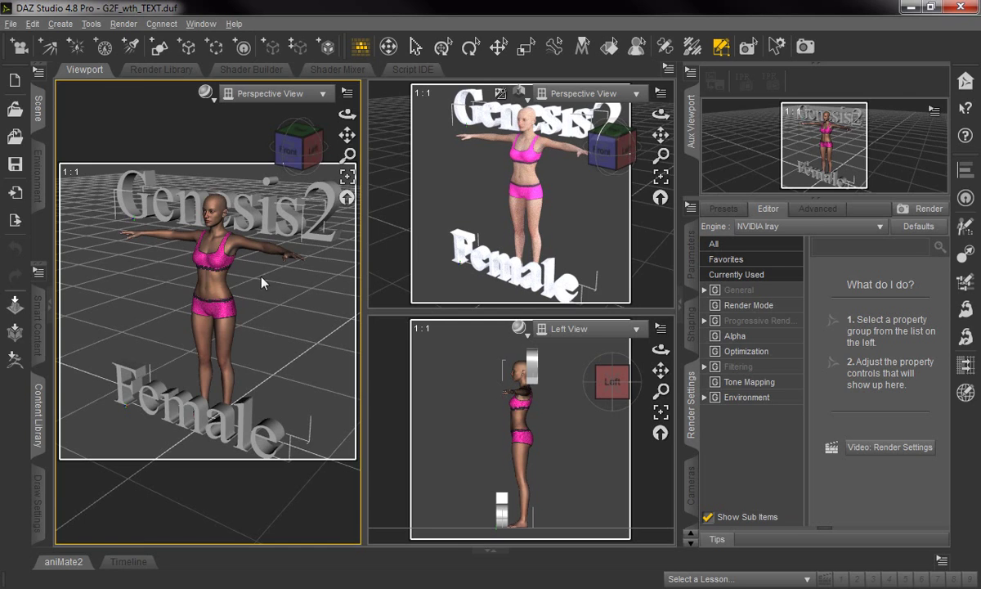
mouse_move(287, 282)
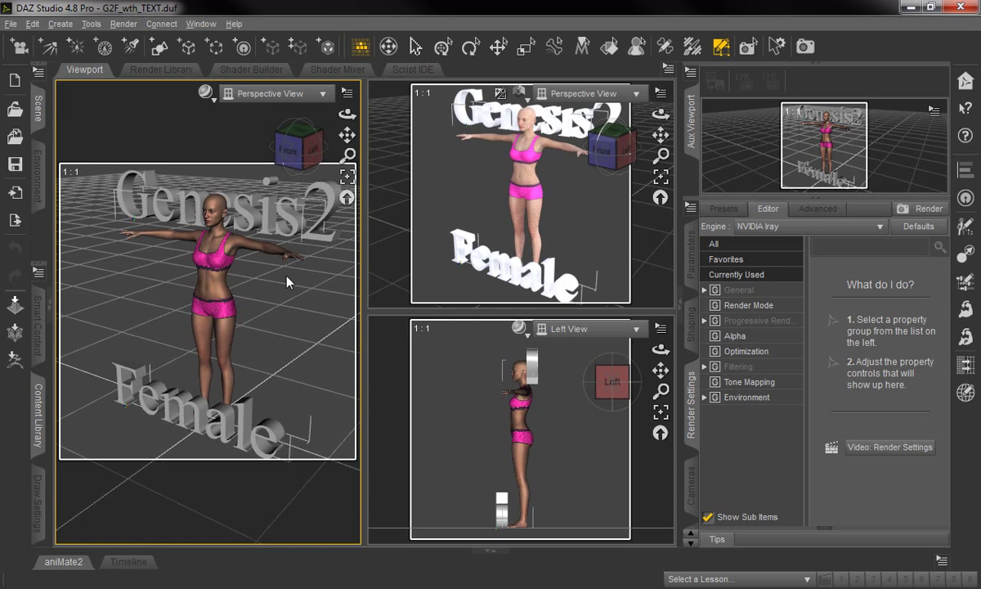
left_click(809, 226)
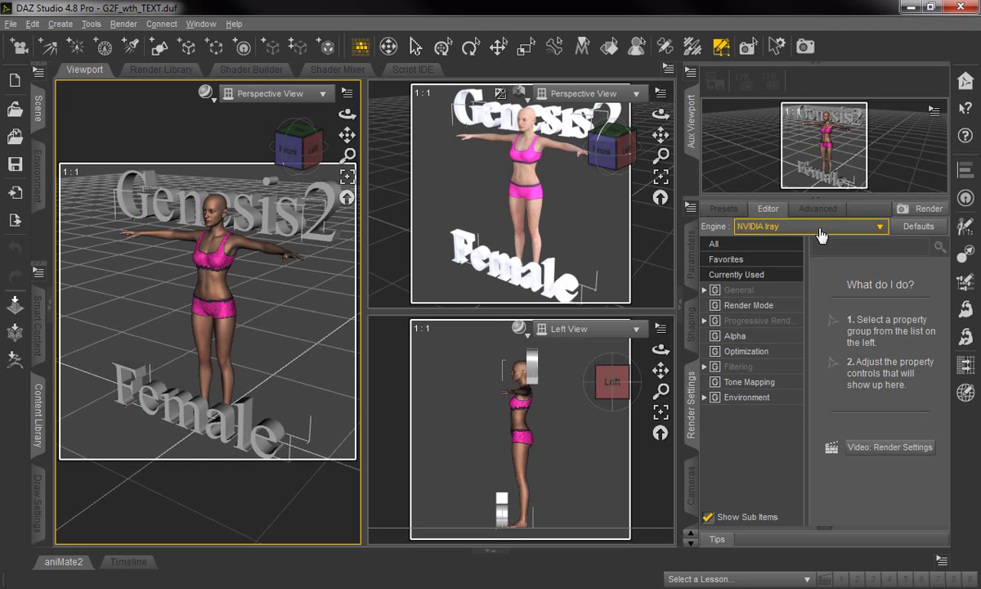
left_click(809, 226)
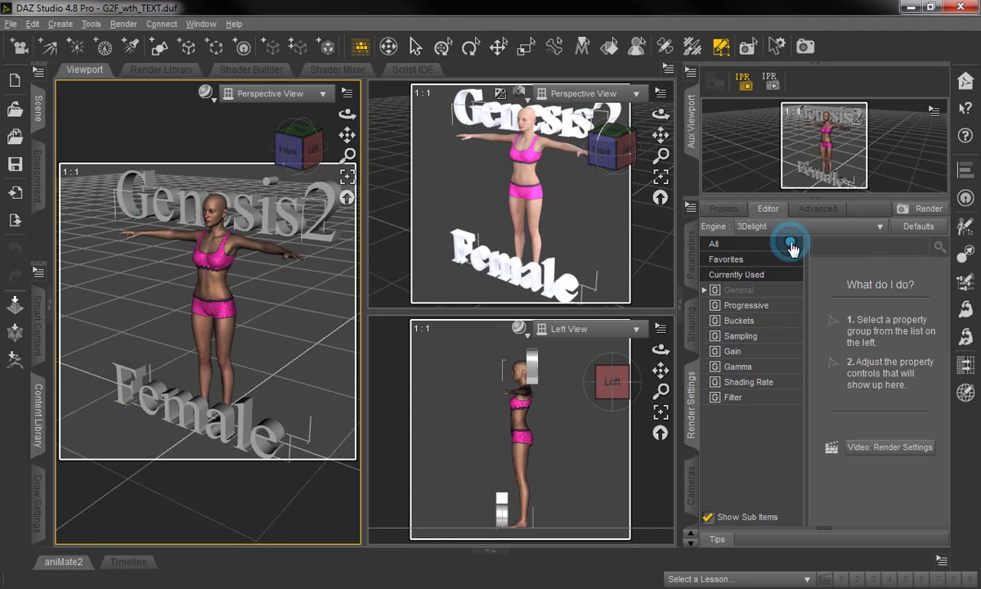
left_click(879, 225)
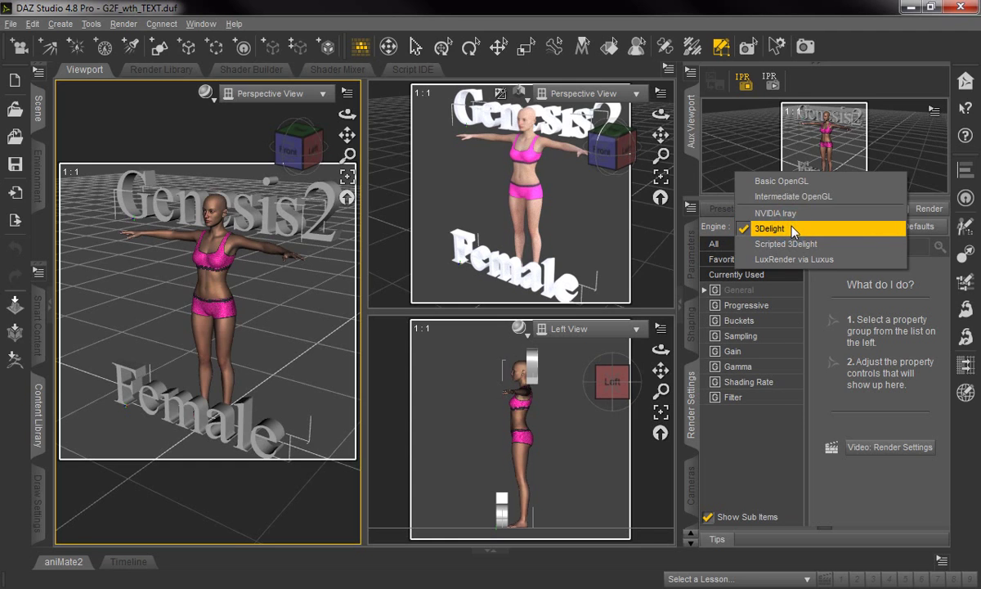
left_click(775, 213)
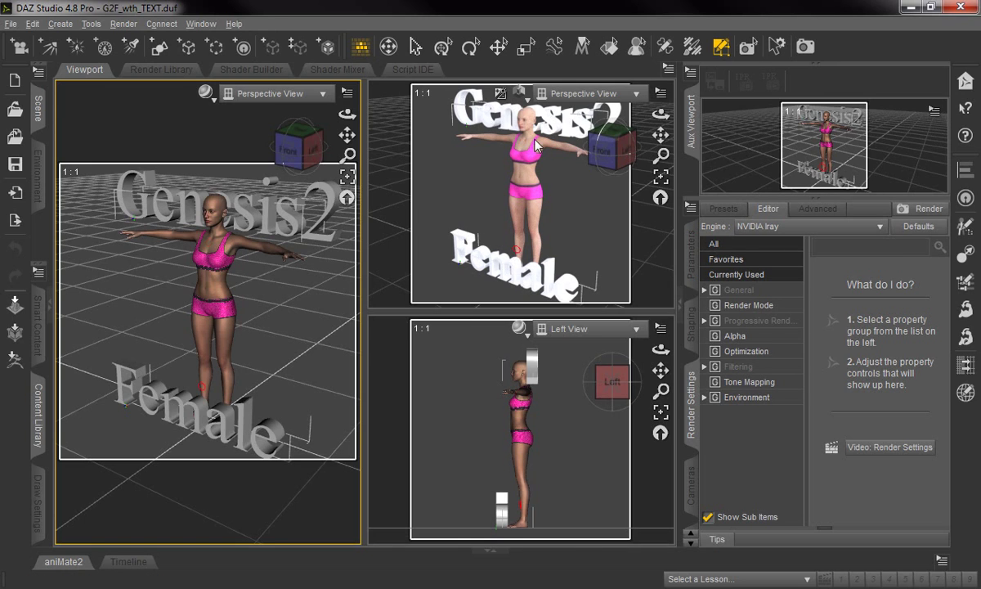
mouse_move(521, 305)
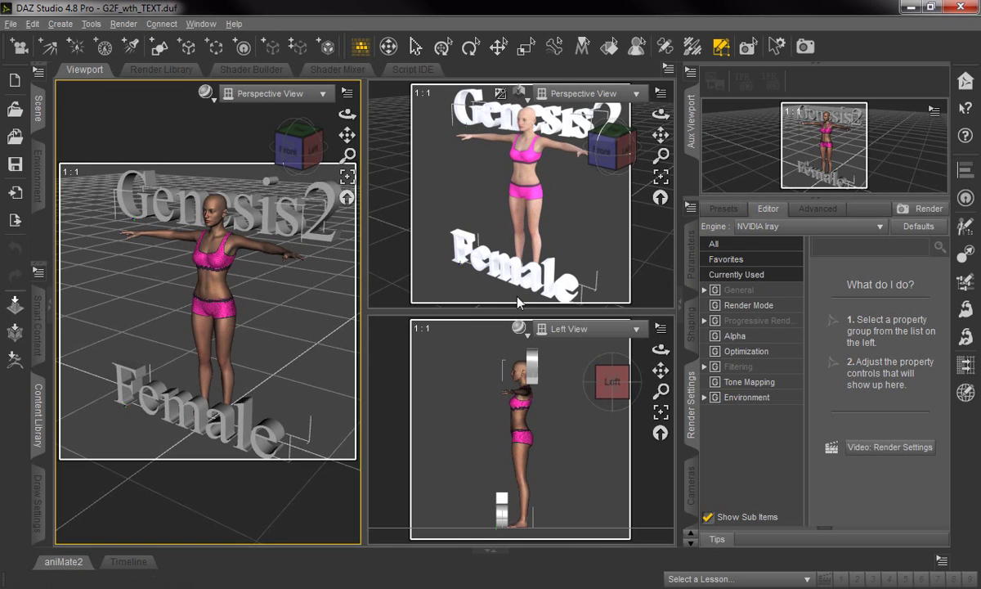
mouse_move(536, 154)
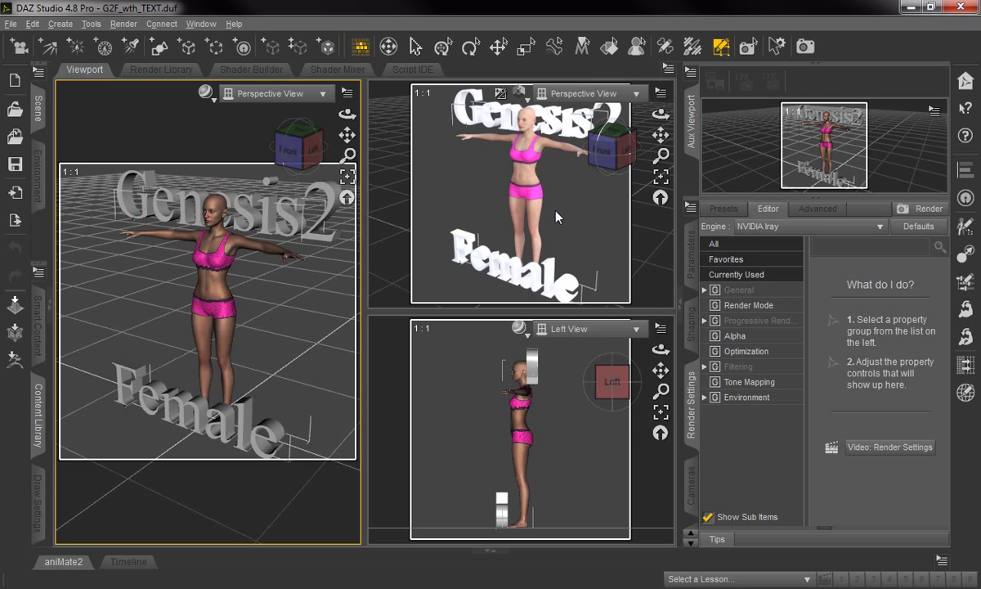
mouse_move(606, 159)
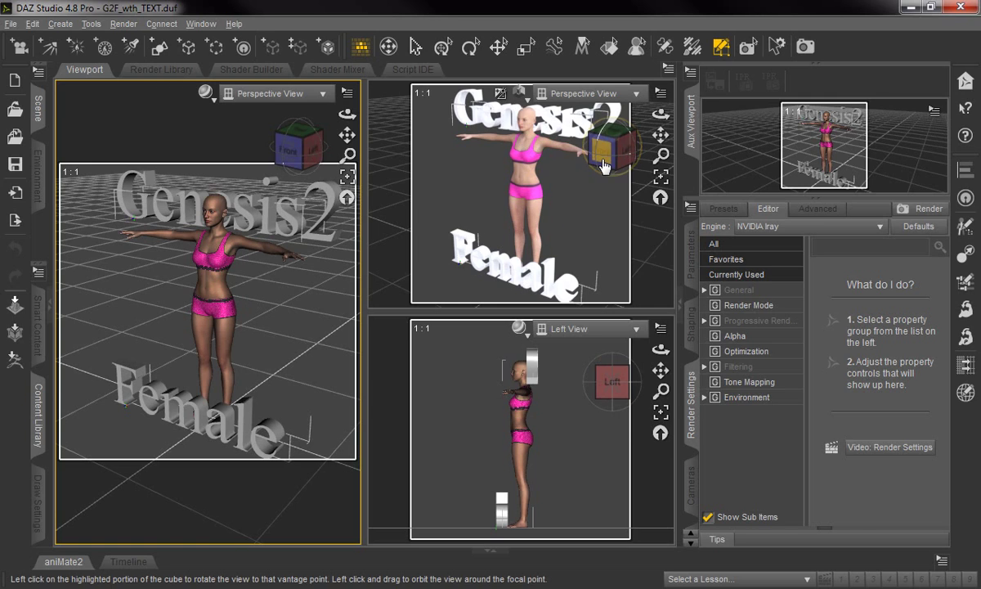
mouse_move(573, 229)
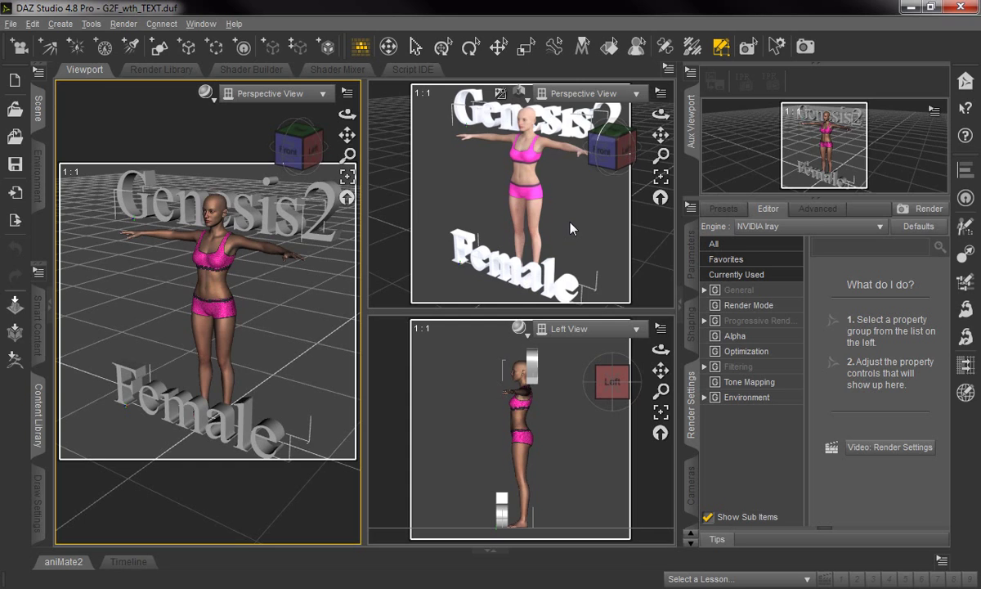
mouse_move(544, 163)
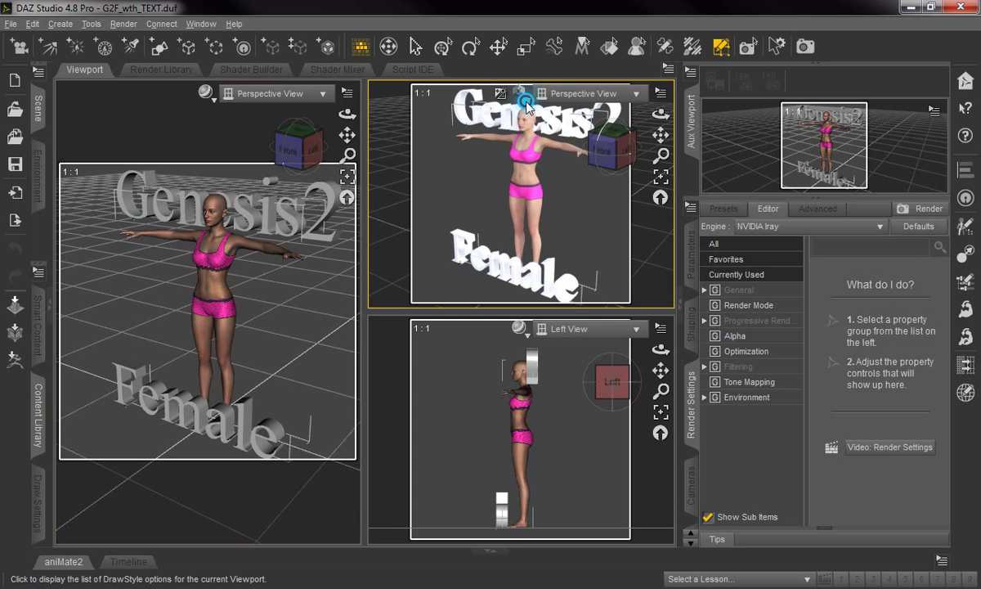
Set the left perspective view's draw style to NVIDIA Iray and keep NVIDIA Iray as the render engine.
left_click(500, 92)
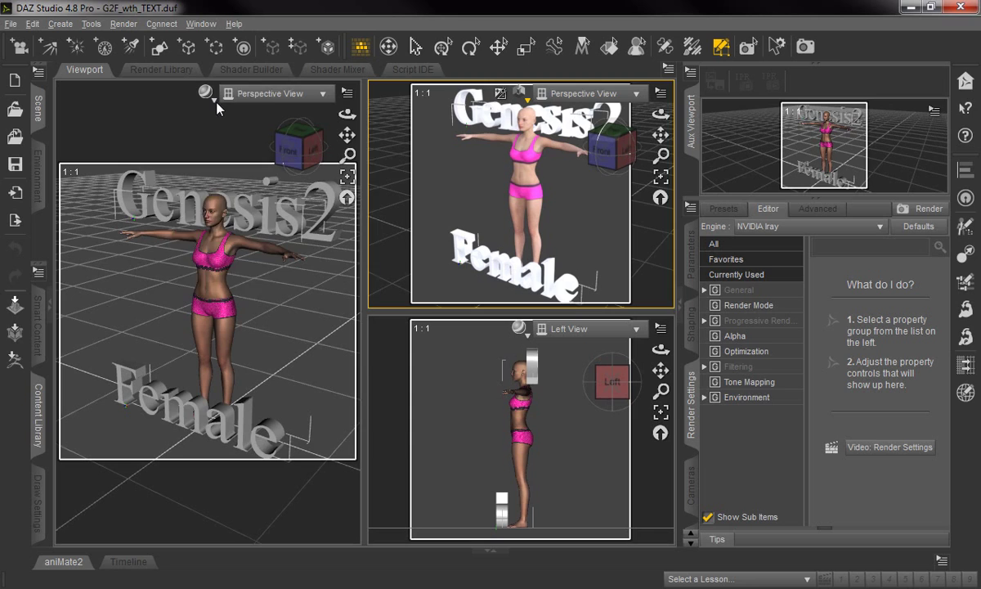
left_click(206, 92)
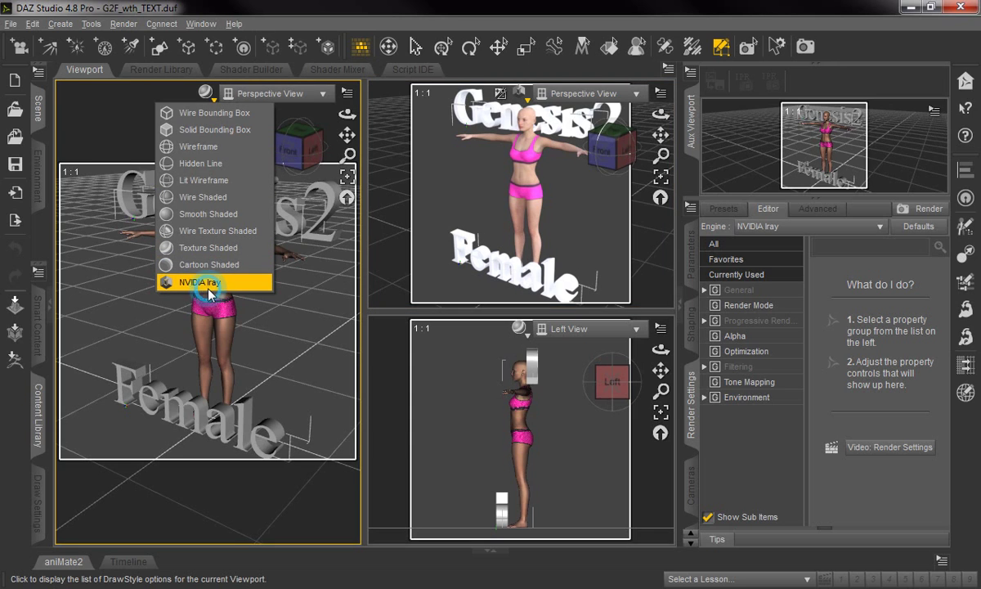
left_click(199, 281)
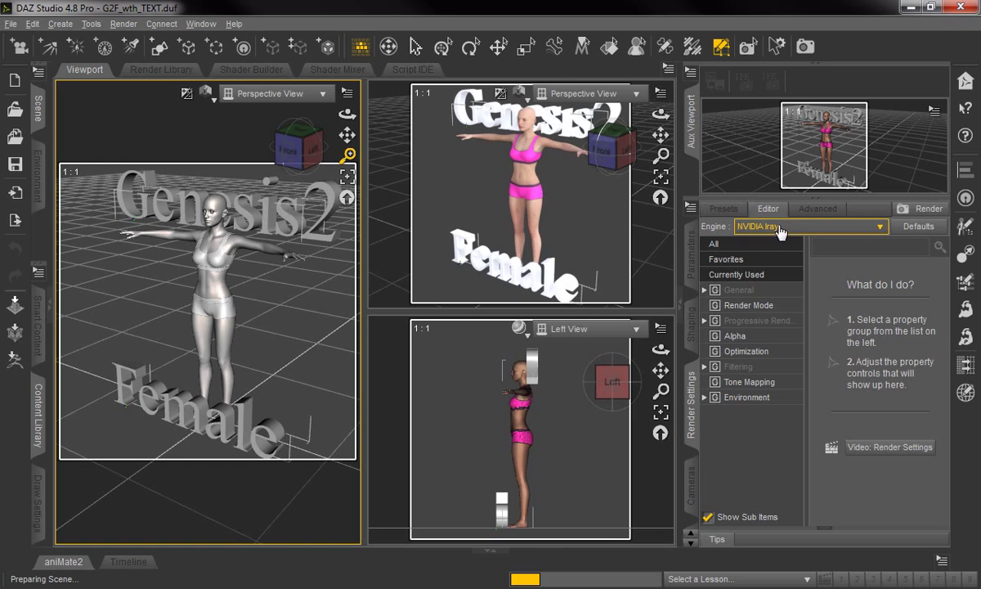
left_click(810, 226)
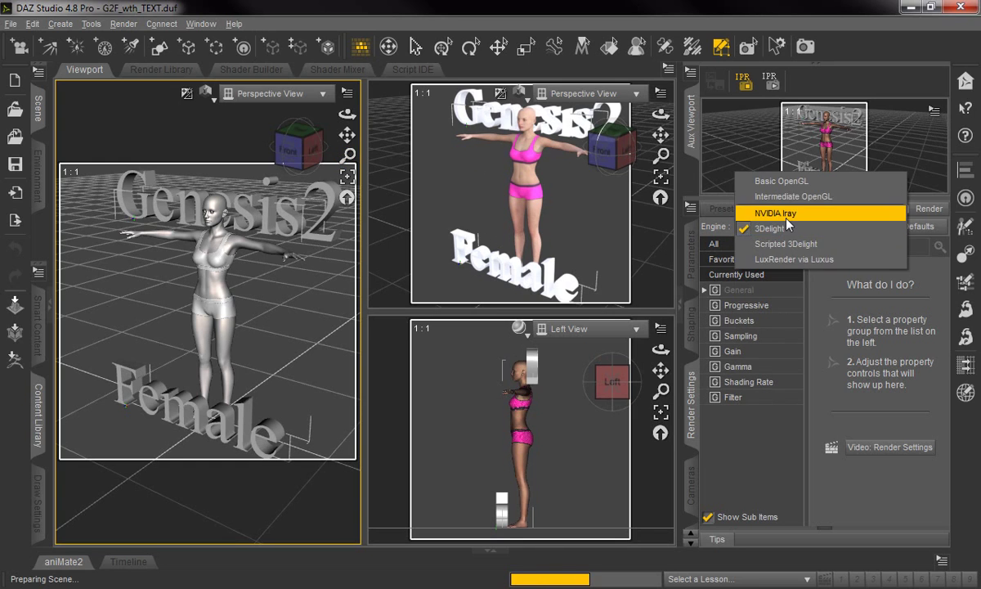
left_click(775, 213)
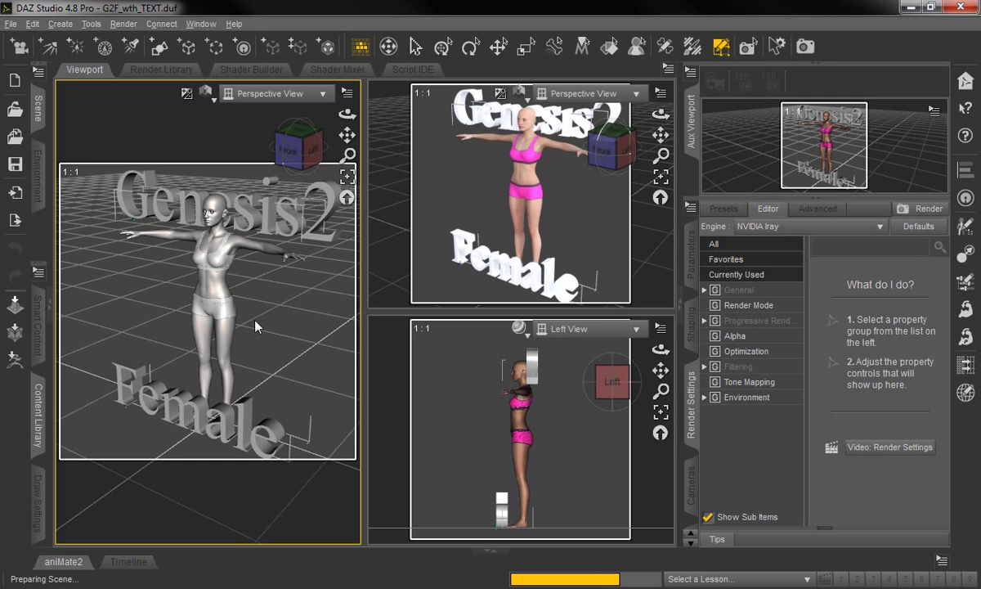
mouse_move(243, 169)
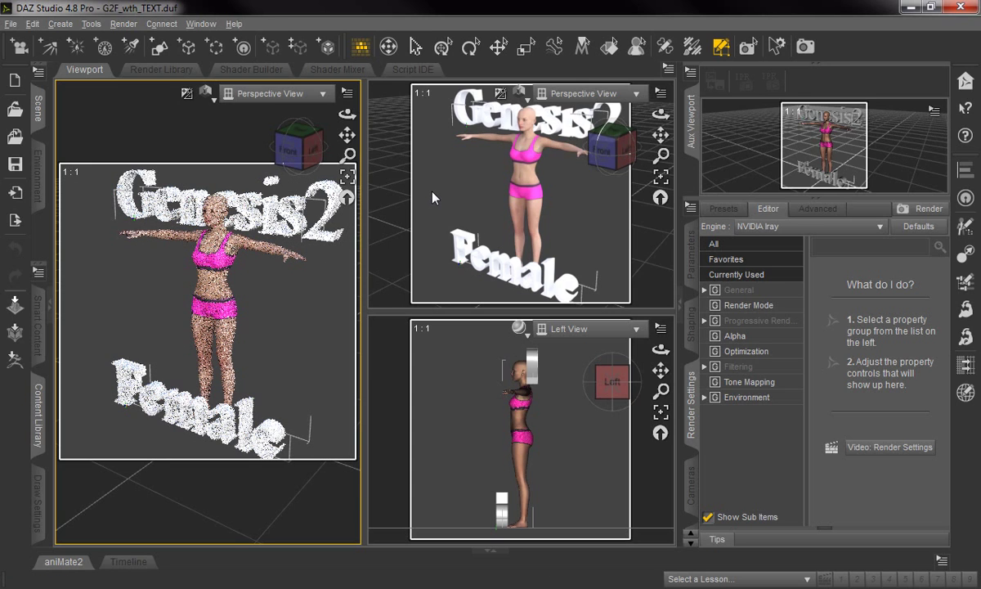
mouse_move(460, 201)
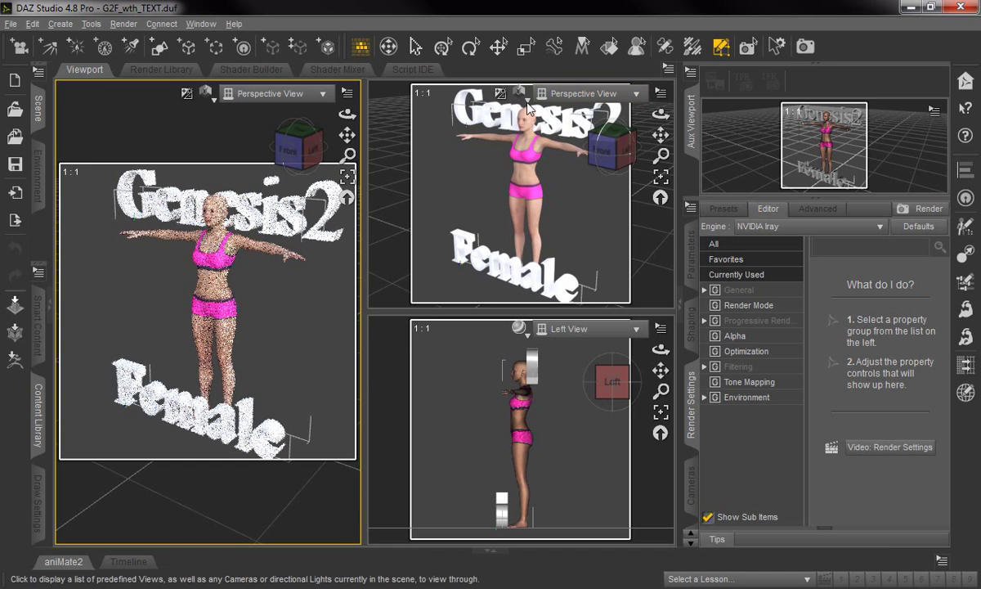
Switch the workspace to the Single View viewport layout.
left_click(201, 23)
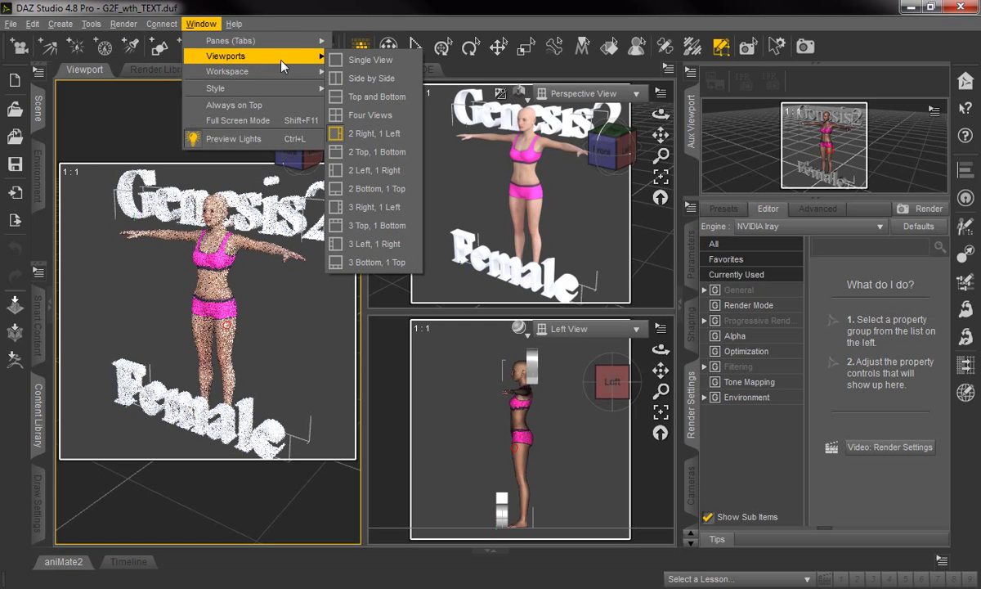
left_click(371, 59)
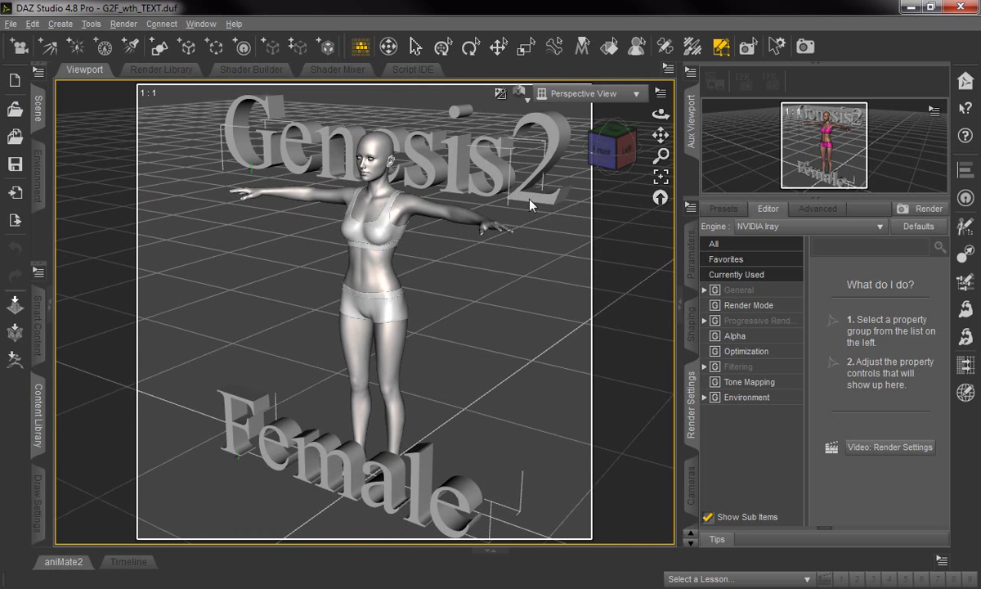
mouse_move(522, 110)
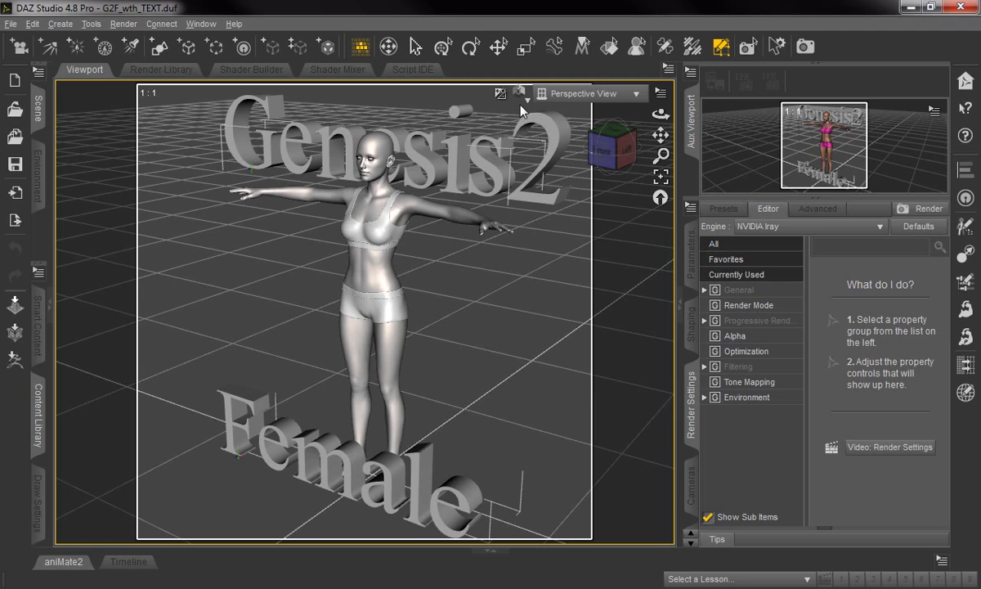
left_click(519, 92)
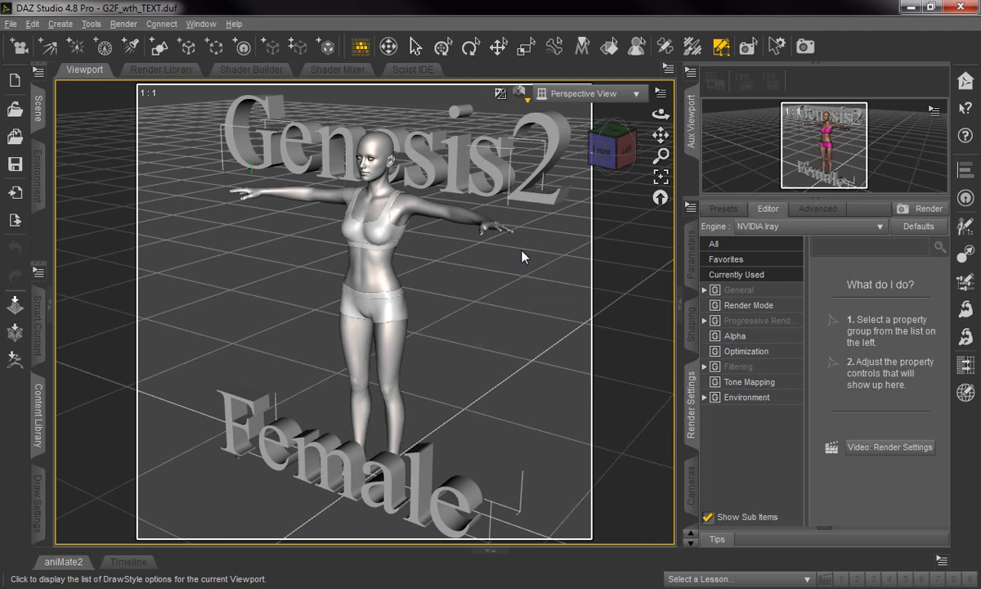
mouse_move(623, 321)
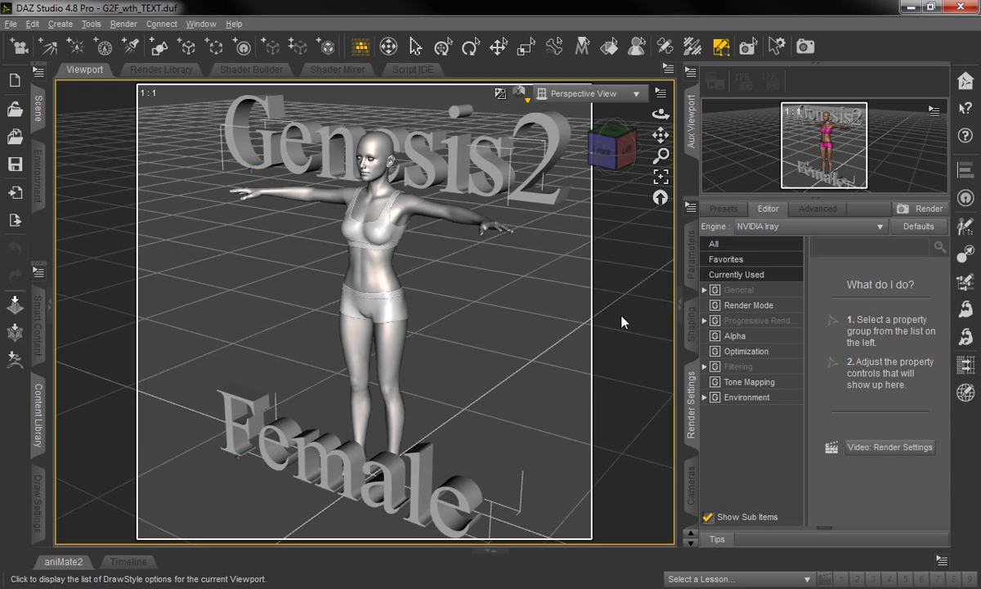
mouse_move(722, 243)
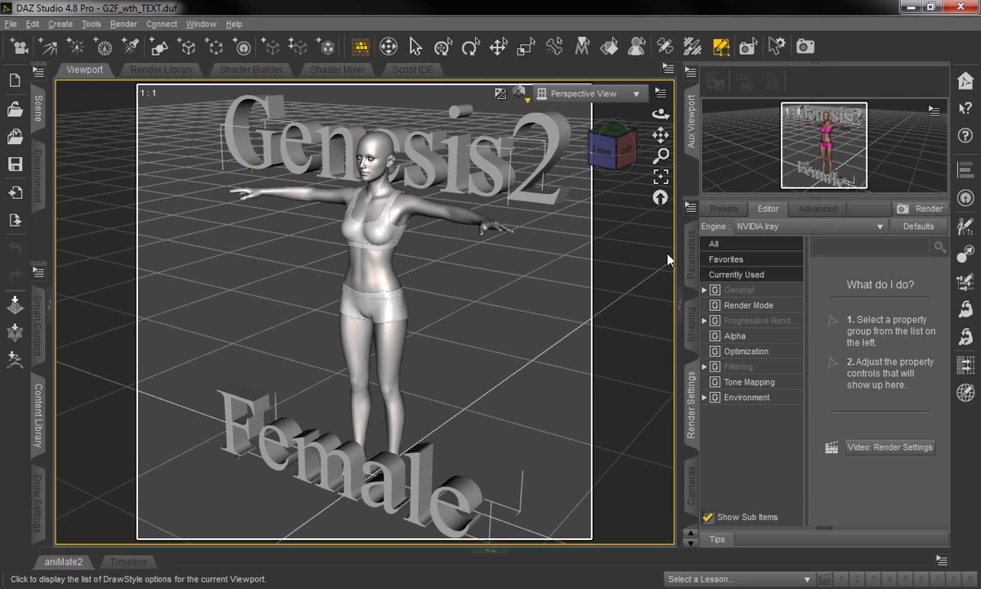
mouse_move(105, 202)
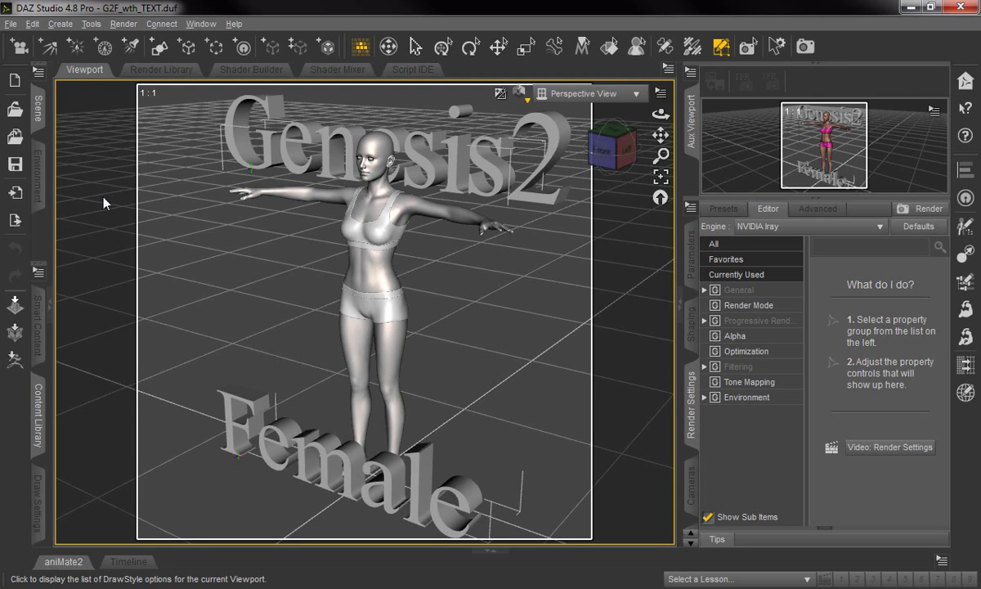
mouse_move(334, 355)
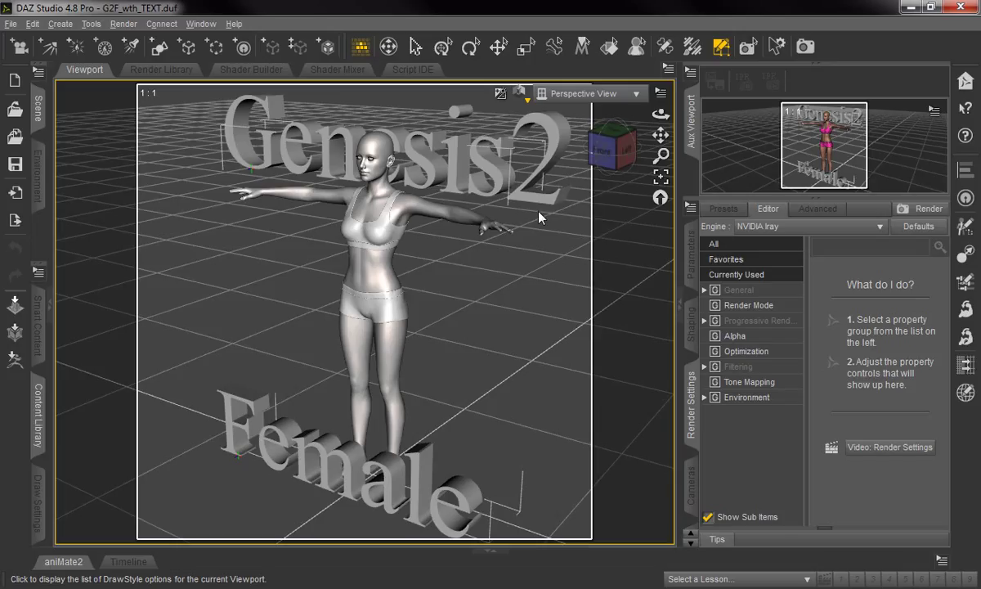
mouse_move(615, 284)
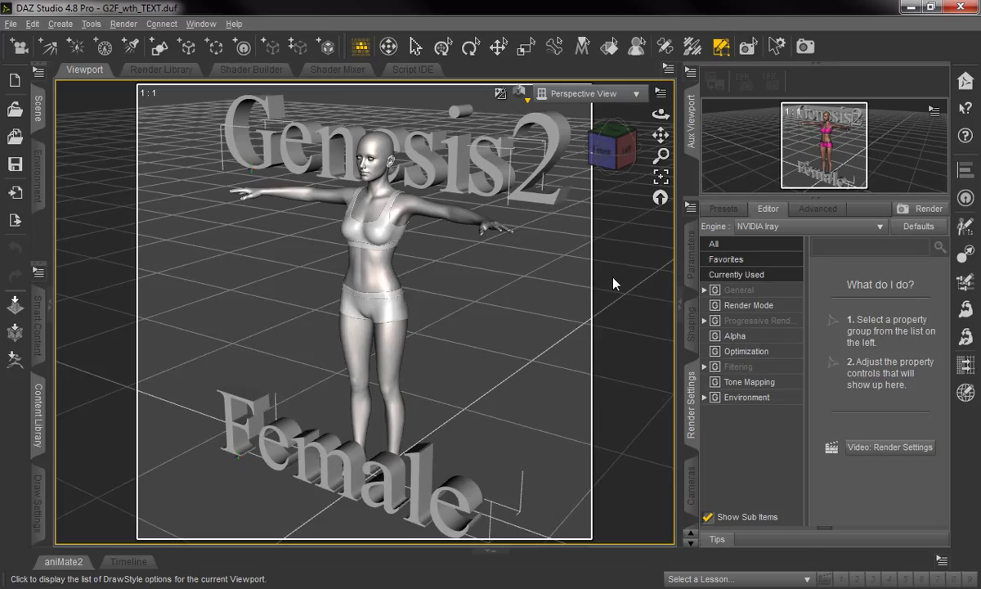